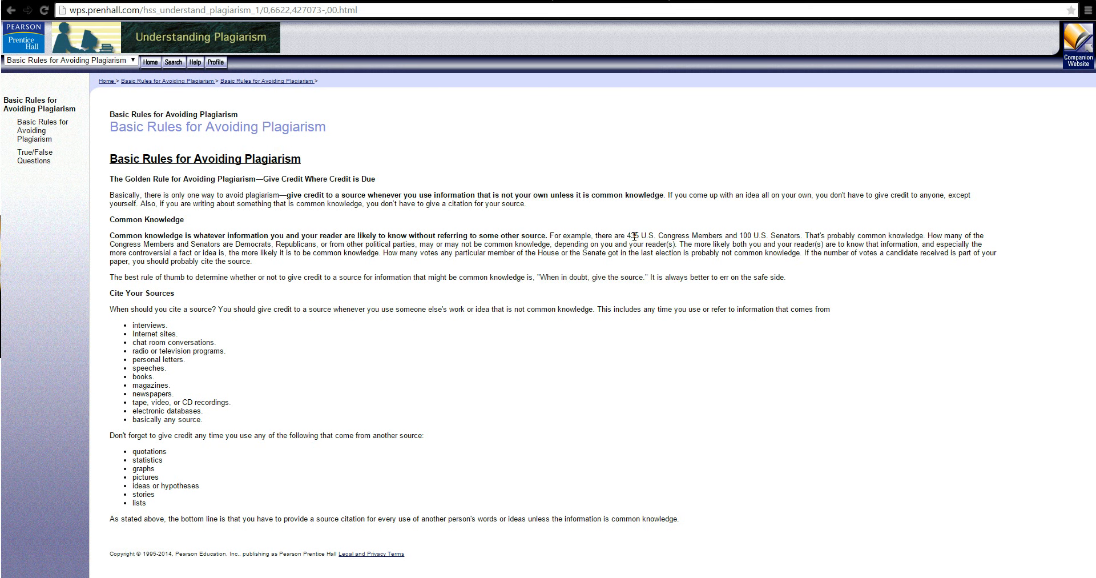
{"action": "mouse_move", "coordinate": [549, 294]}
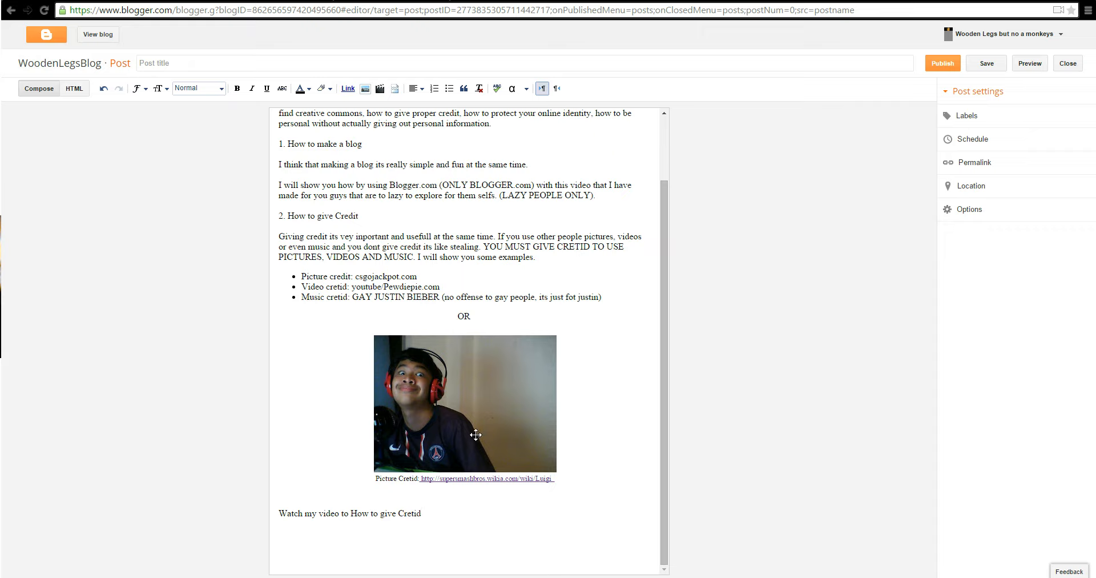
{"action": "mouse_move", "coordinate": [521, 349]}
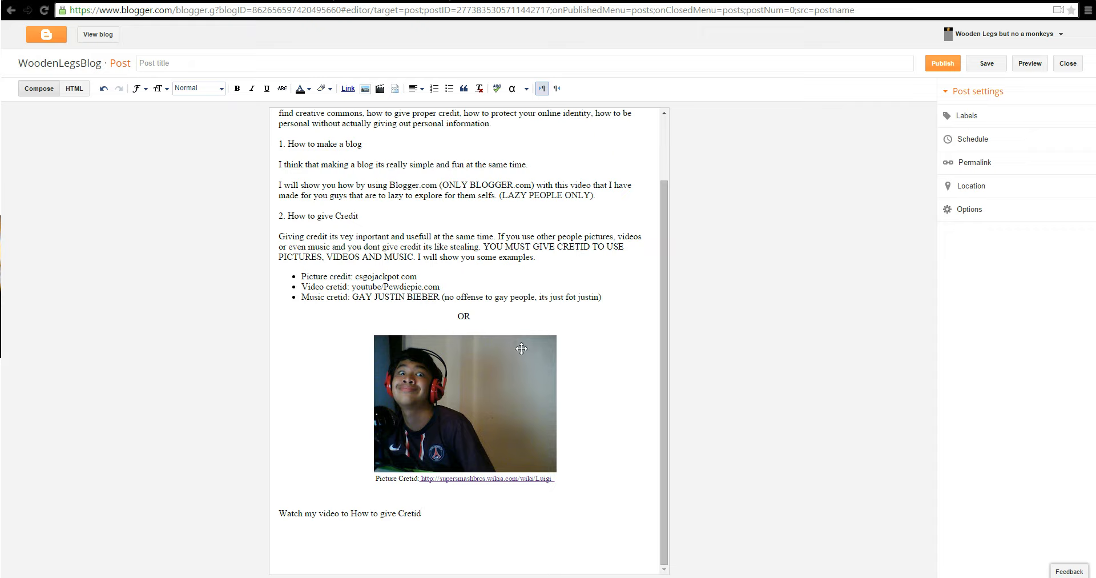
{"action": "mouse_move", "coordinate": [409, 402]}
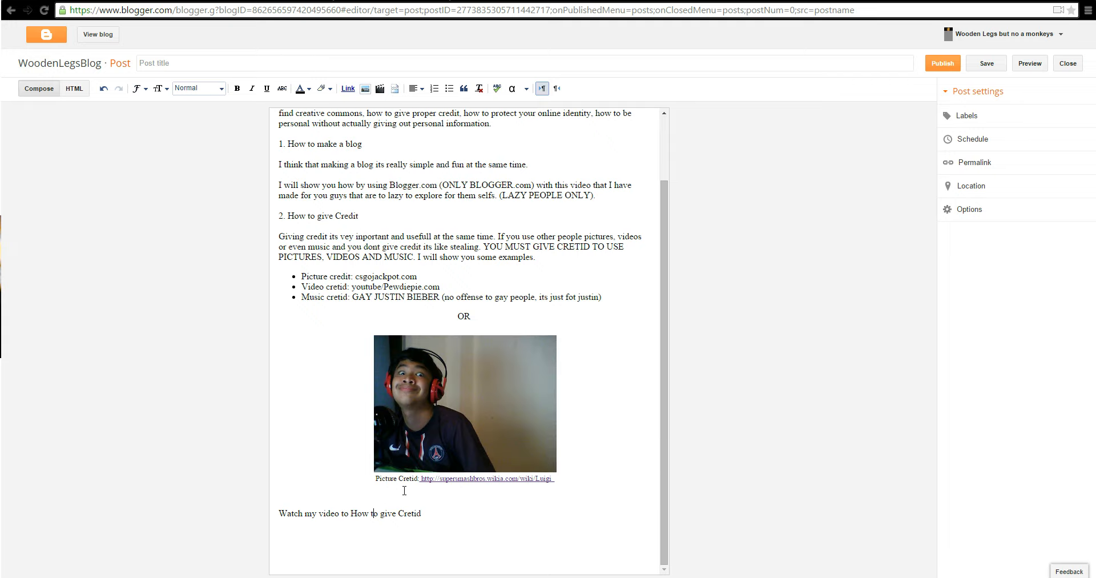
{"action": "mouse_move", "coordinate": [521, 486]}
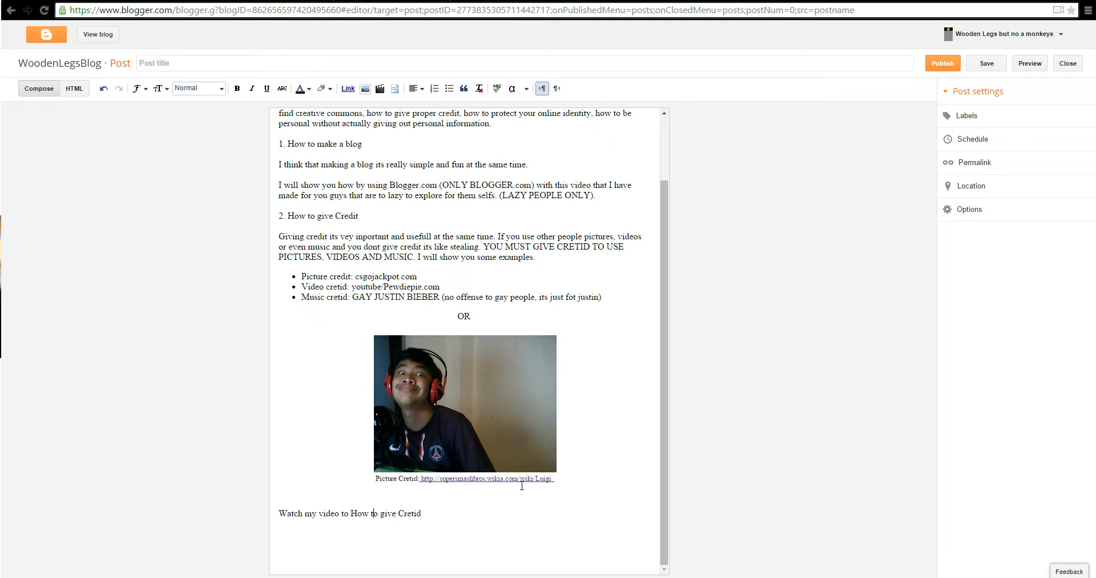
Step: Open the picture credit link under the photo to see its Smashpedia Luigi page target
{"action": "left_click", "coordinate": [485, 478]}
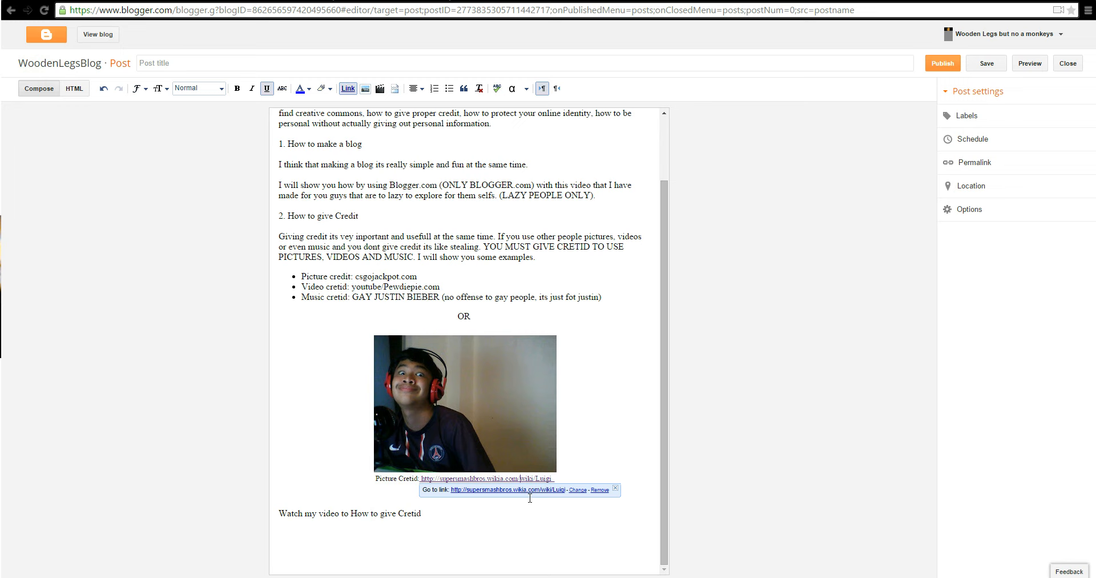
{"action": "mouse_move", "coordinate": [941, 167]}
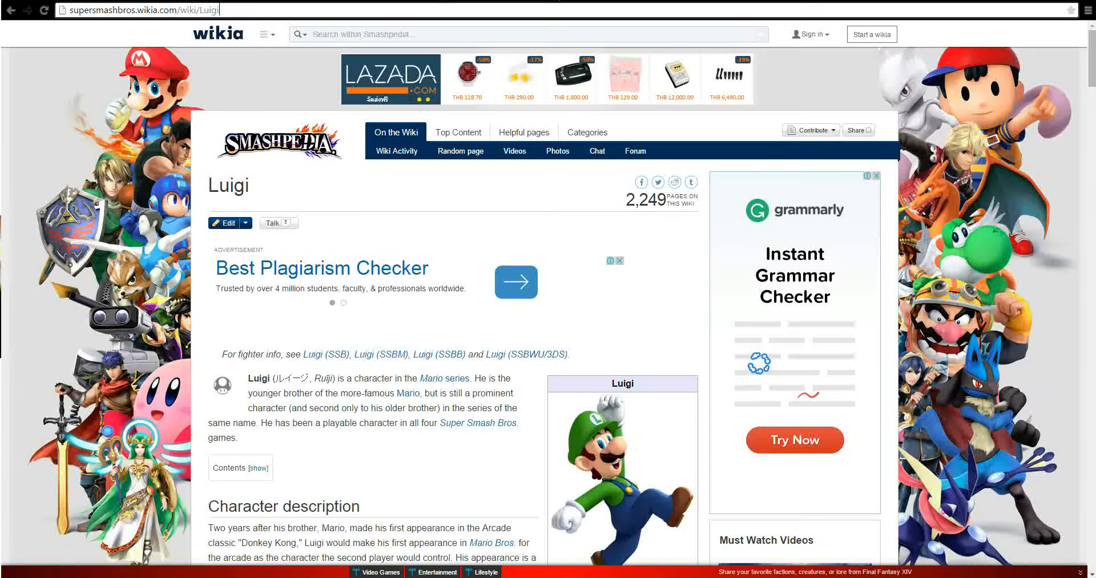
Step: Leave the Smashpedia Luigi page and return to the Blogger draft
{"action": "left_click", "coordinate": [515, 282]}
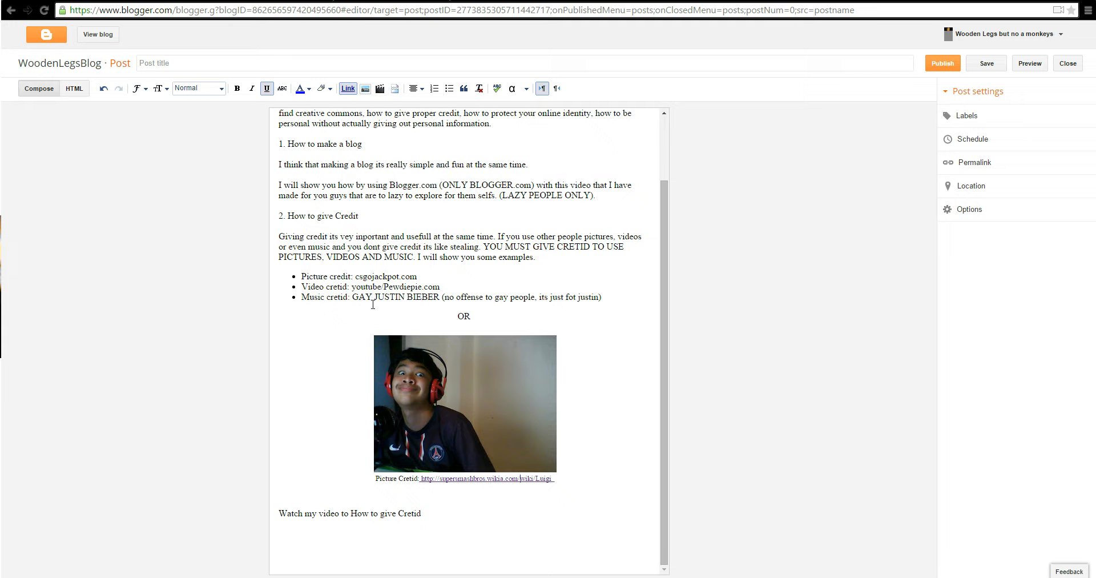
Step: Place the cursor on a new line at the end of the post
{"action": "double_click", "coordinate": [395, 297]}
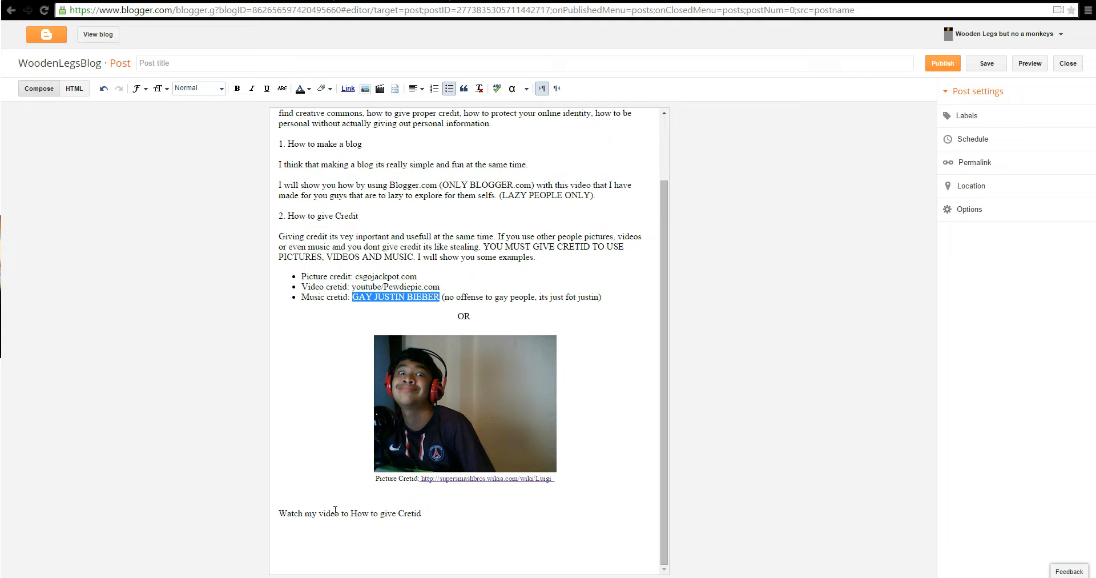
{"action": "left_click", "coordinate": [464, 404]}
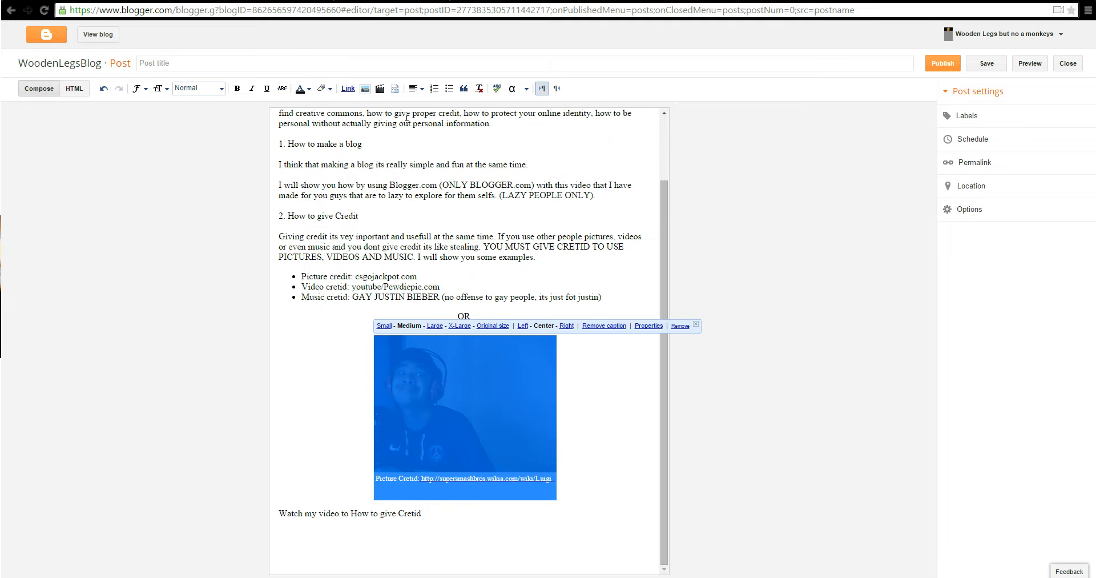
{"action": "left_click", "coordinate": [350, 533]}
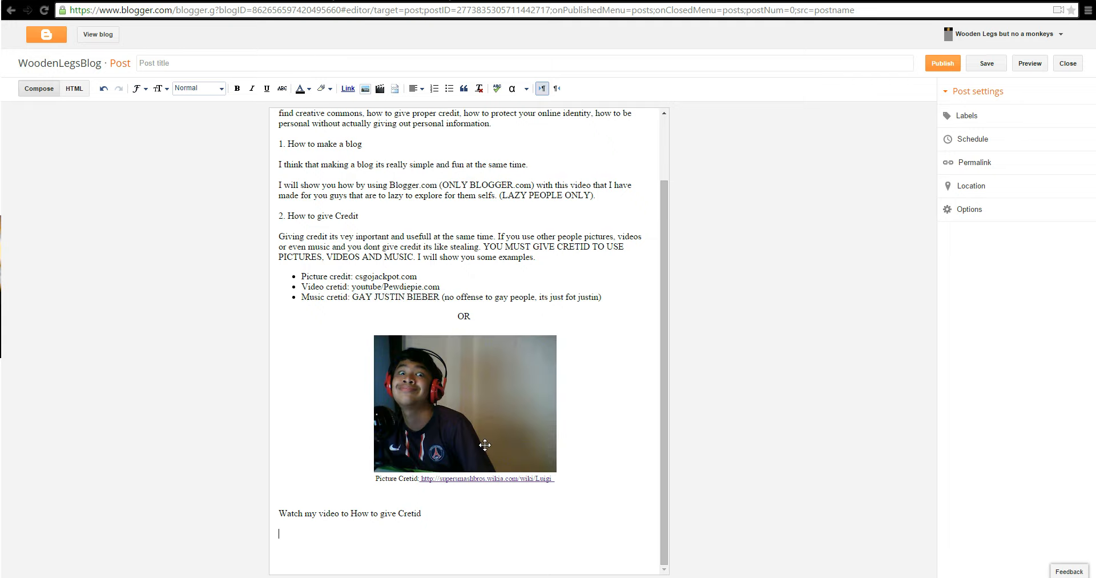
{"action": "mouse_move", "coordinate": [557, 528]}
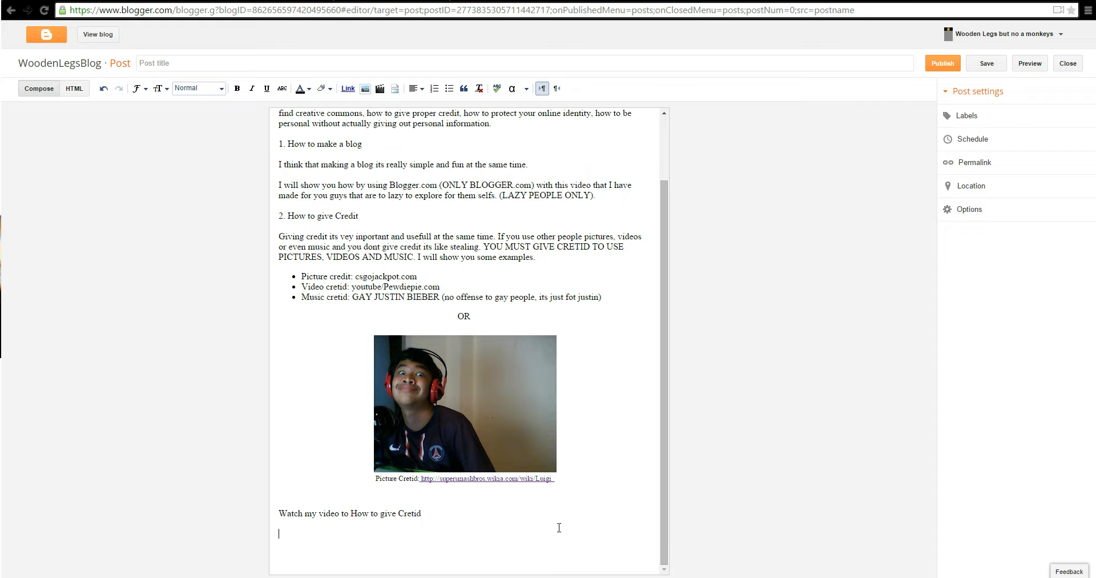
{"action": "mouse_move", "coordinate": [365, 88]}
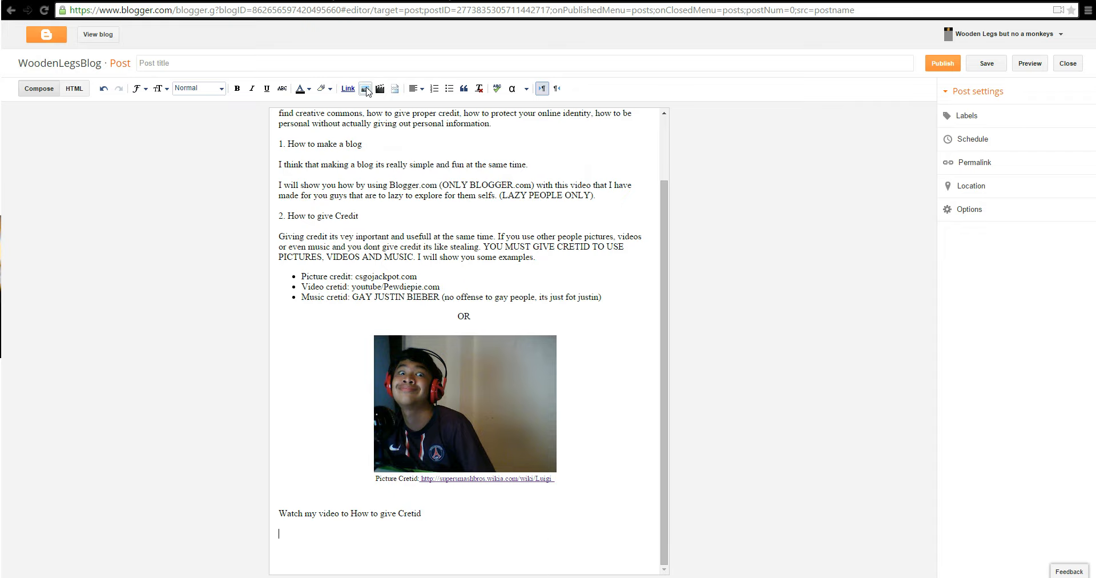
Step: Upload the painting .jpg through Insert image, and begin a 'bbv' search in a new tab
{"action": "left_click", "coordinate": [380, 88]}
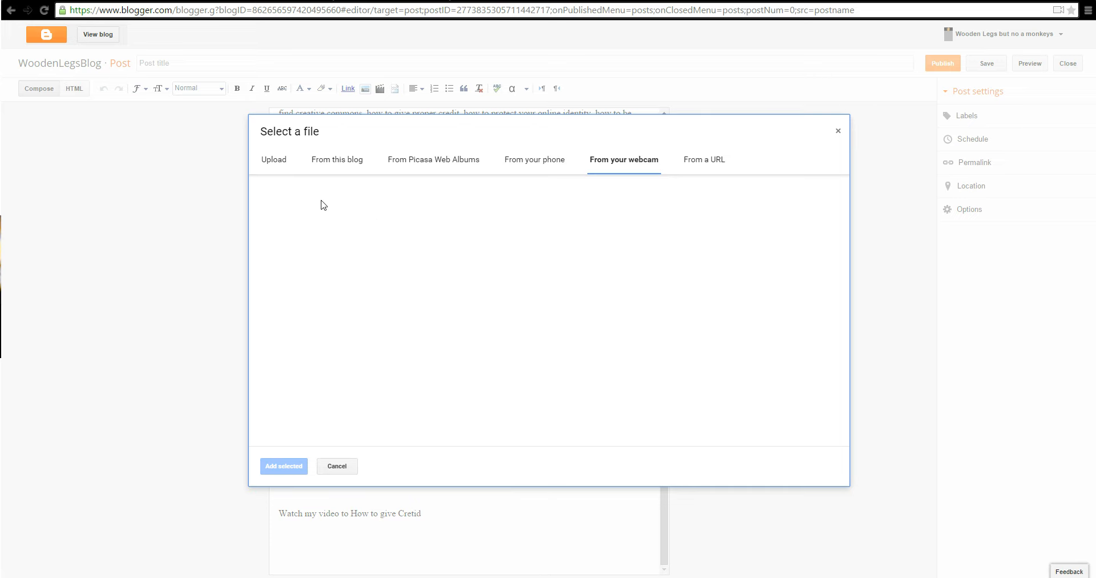
{"action": "left_click", "coordinate": [273, 158]}
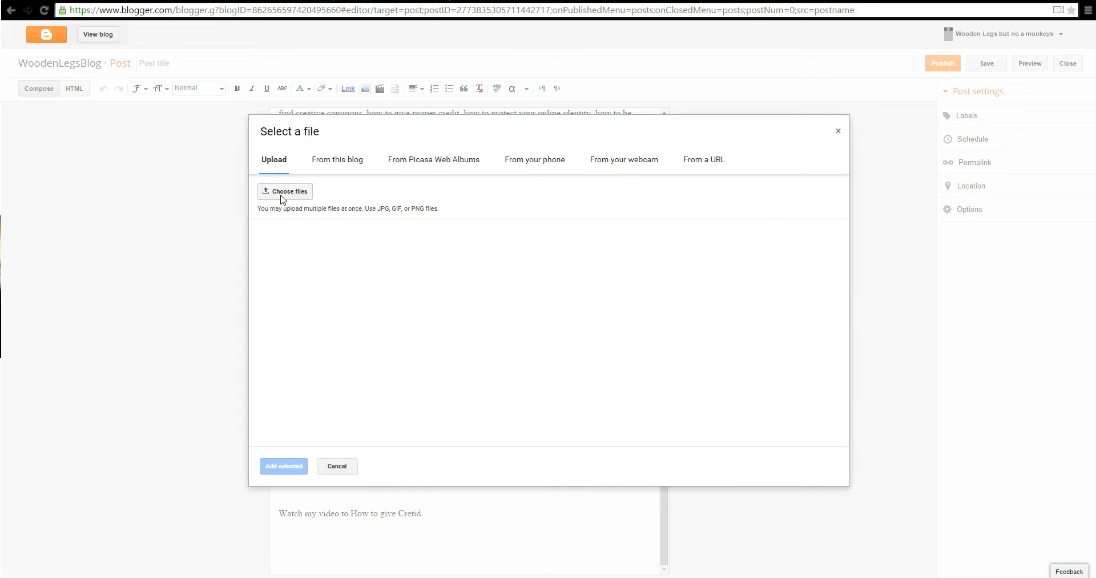
{"action": "left_click", "coordinate": [285, 191]}
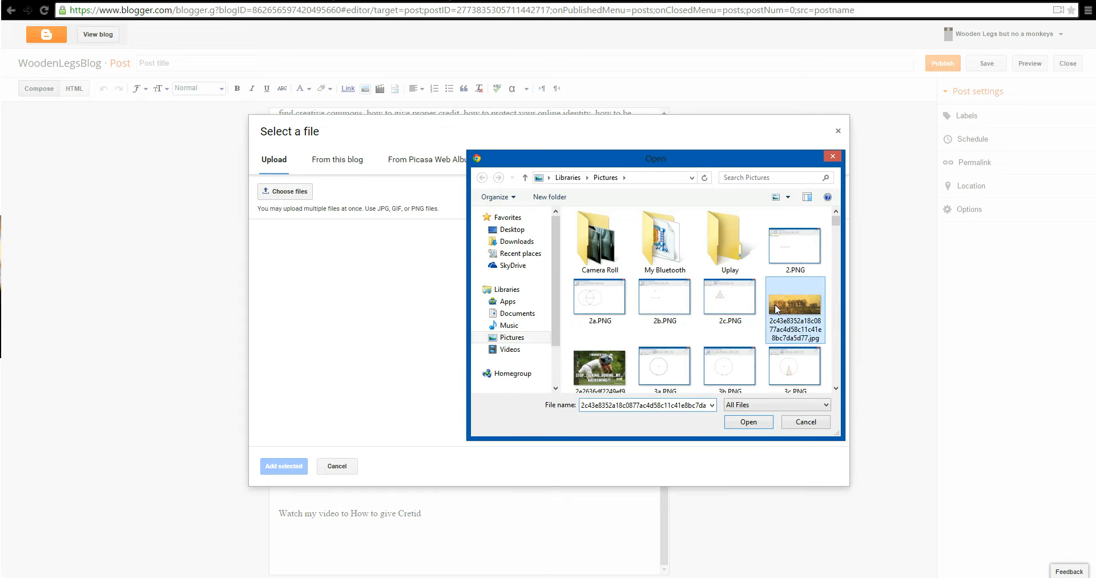
{"action": "left_click", "coordinate": [748, 422]}
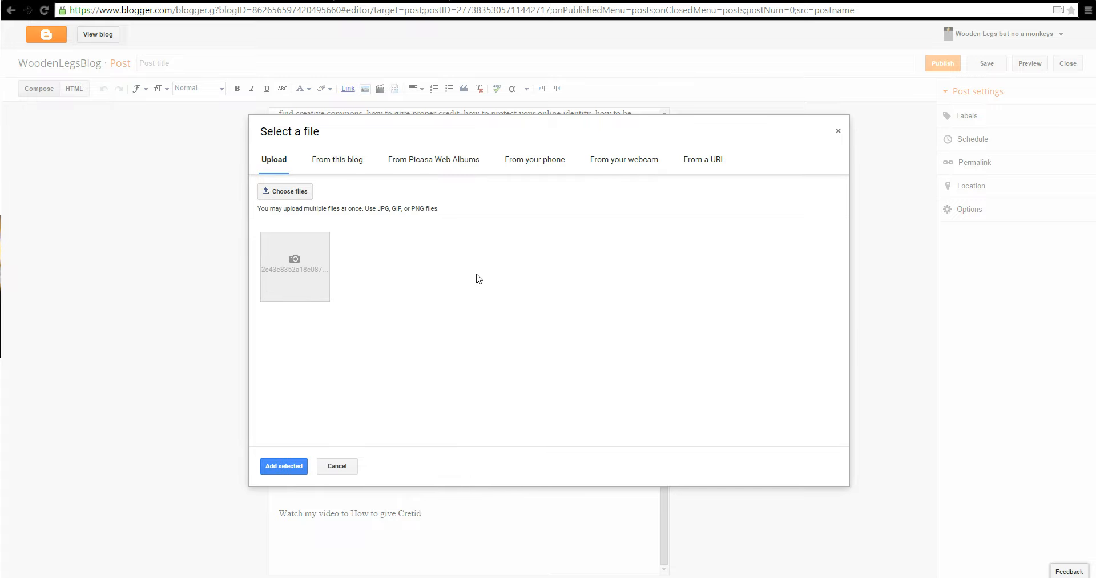
{"action": "type", "text": "bbv"}
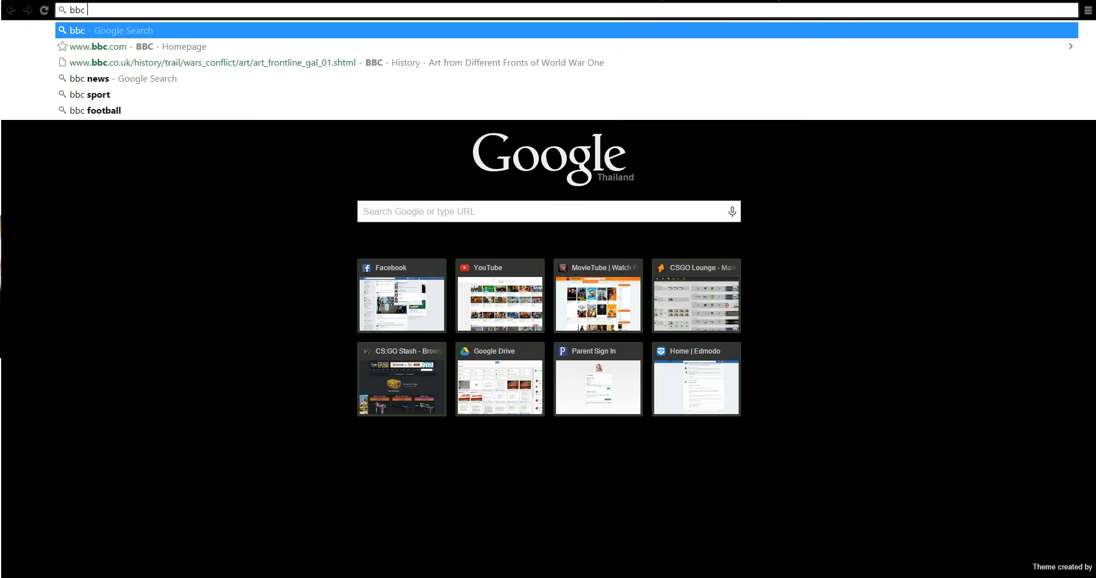
Step: Search Google for 'bbc ww1 art', then switch back to the Blogger tab
{"action": "type", "text": "ww1 art"}
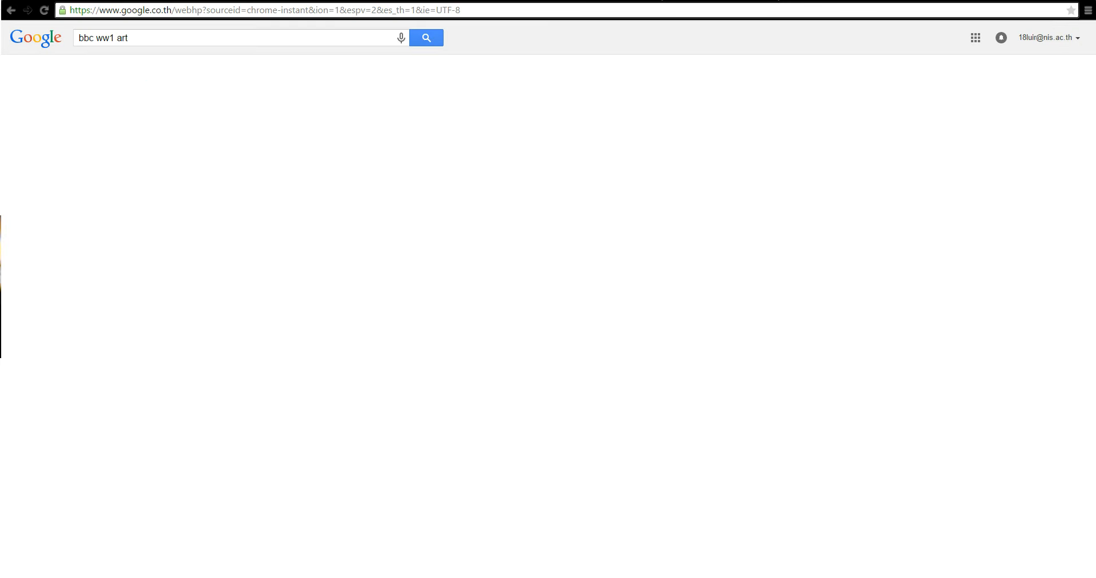
{"action": "left_click", "coordinate": [425, 38]}
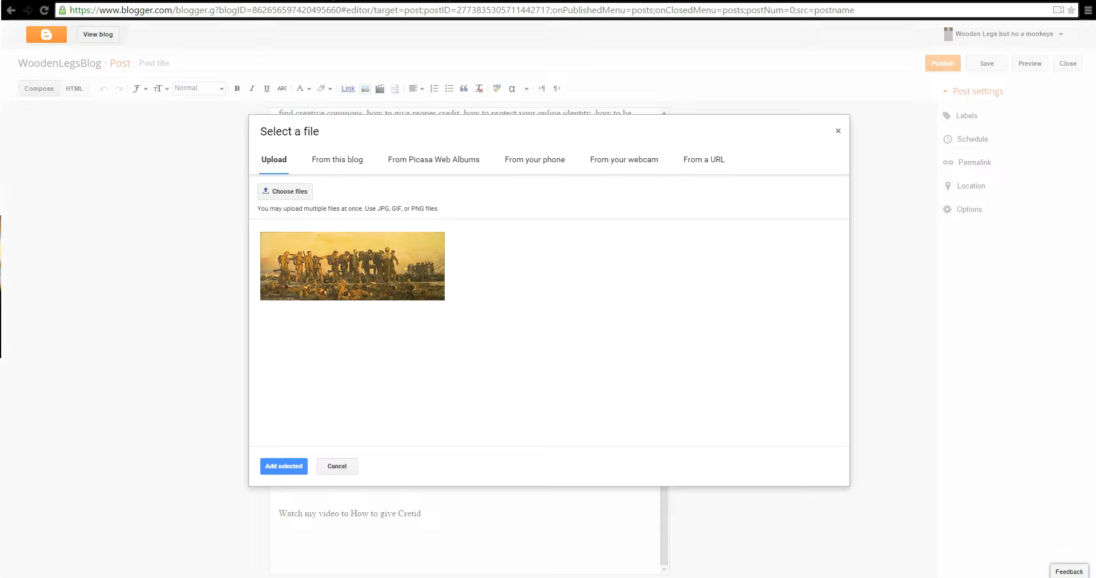
Step: Add the painting and caption it 'Picture Credit:' with the BBC frontline art gallery URL
{"action": "left_click", "coordinate": [284, 466]}
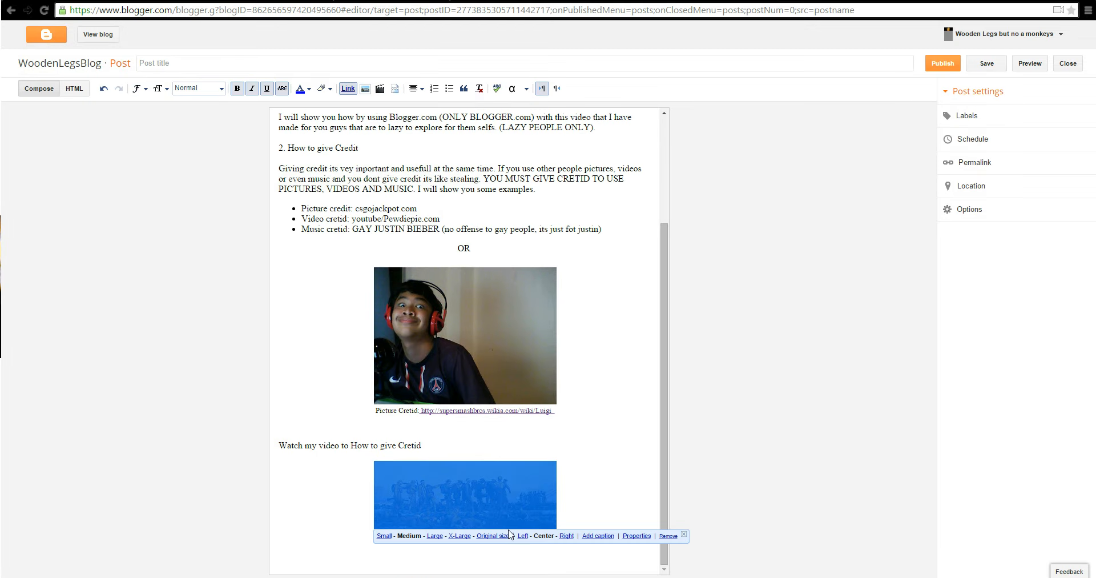
{"action": "left_click", "coordinate": [597, 536]}
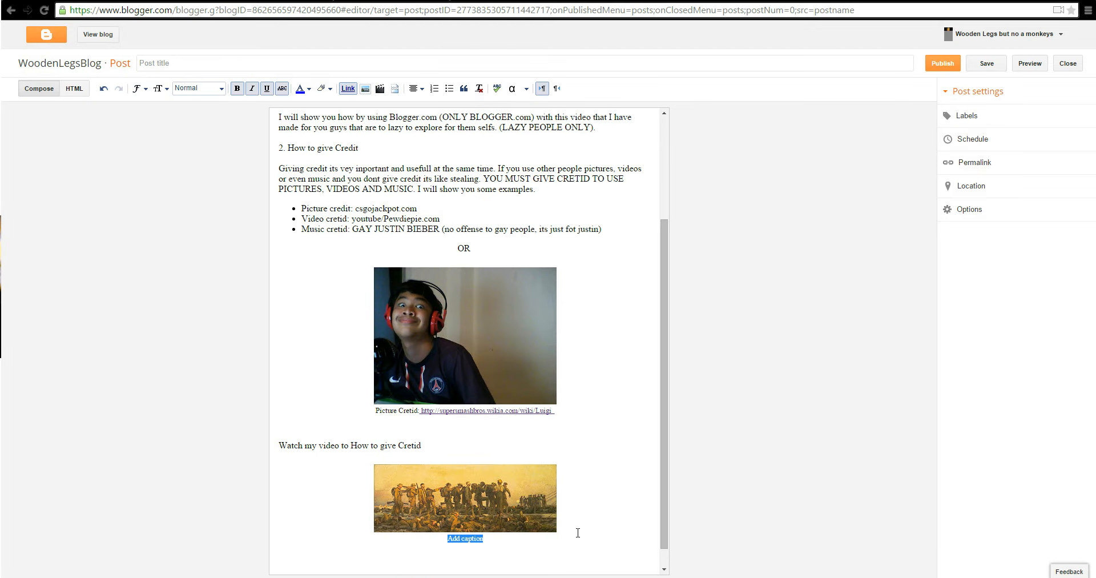
{"action": "type", "text": "Picture Credit:"}
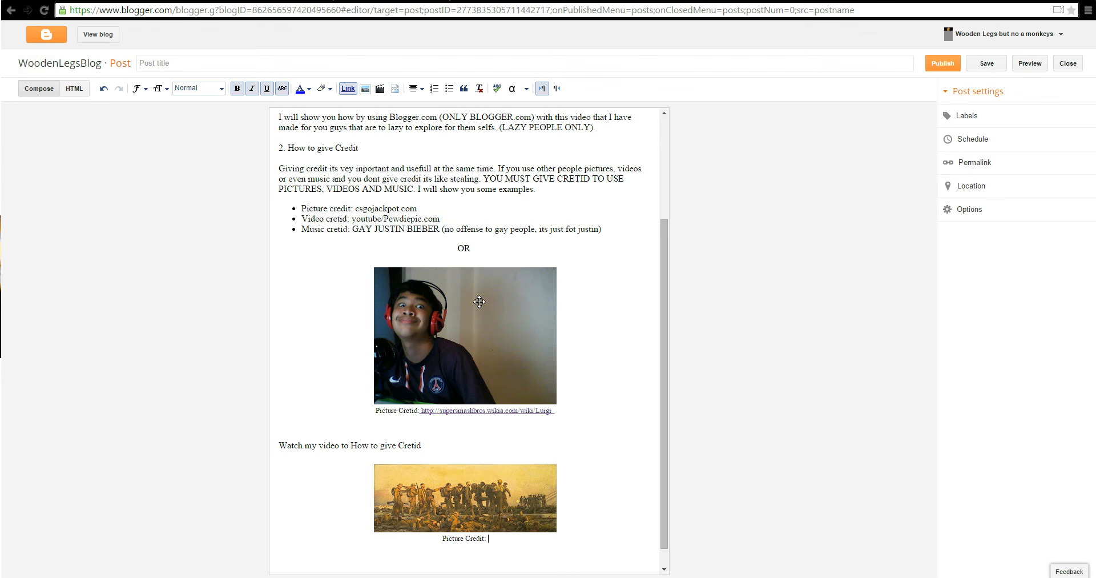
{"action": "type", "text": "http://www.bbc.co.uk/history/trail/wars_conflict/art/art_frontline_gal_01.shtml"}
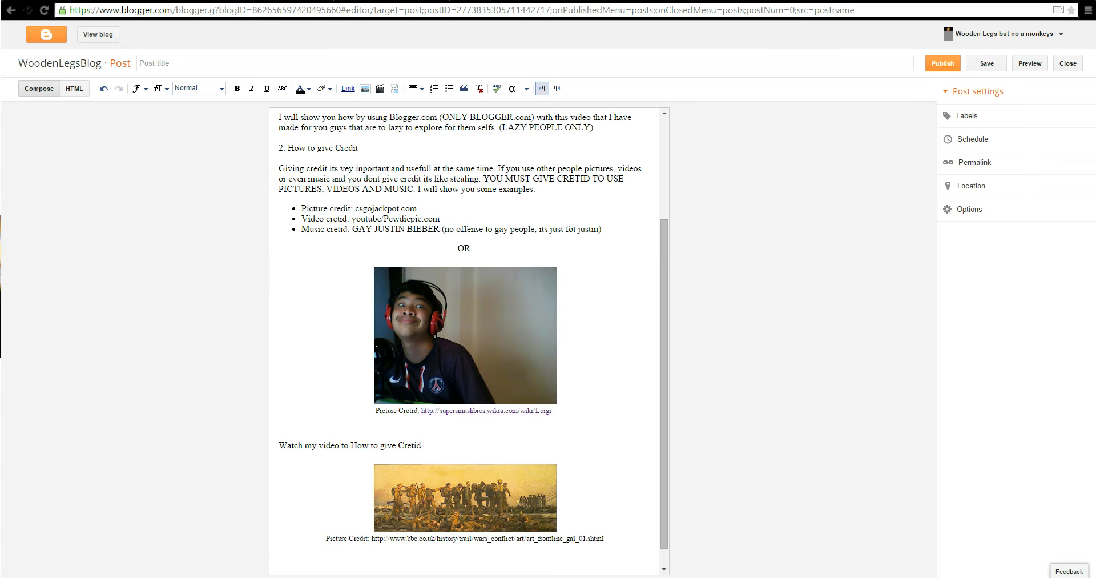
{"action": "mouse_move", "coordinate": [401, 23]}
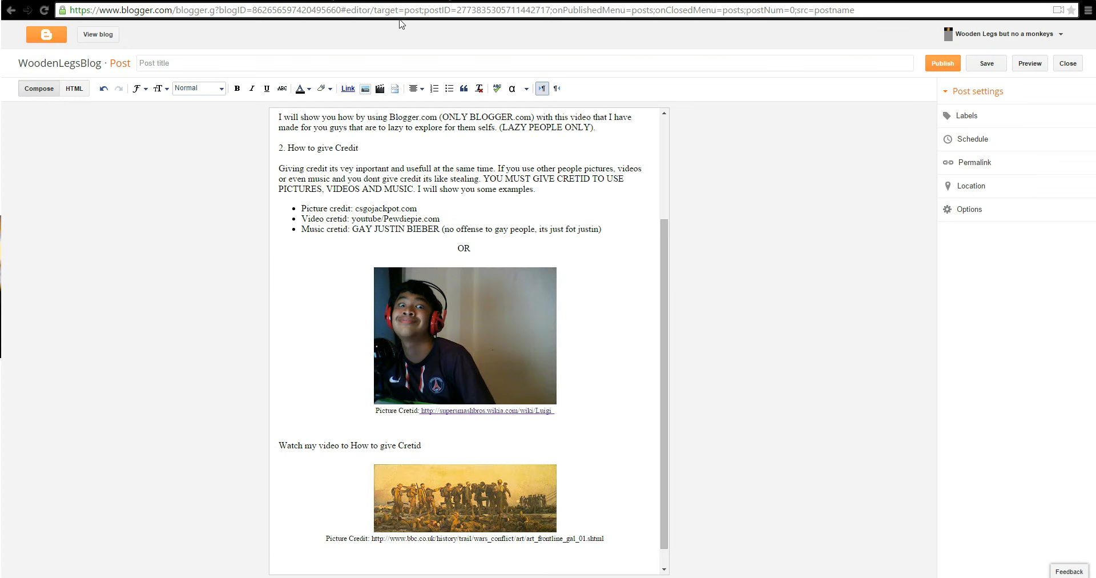
{"action": "mouse_move", "coordinate": [255, 429]}
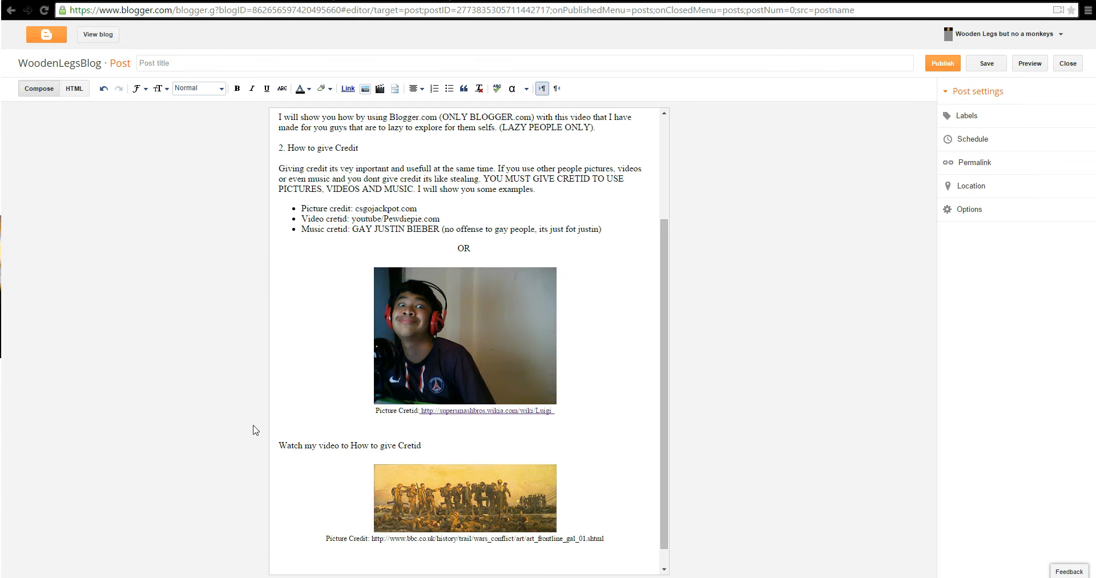